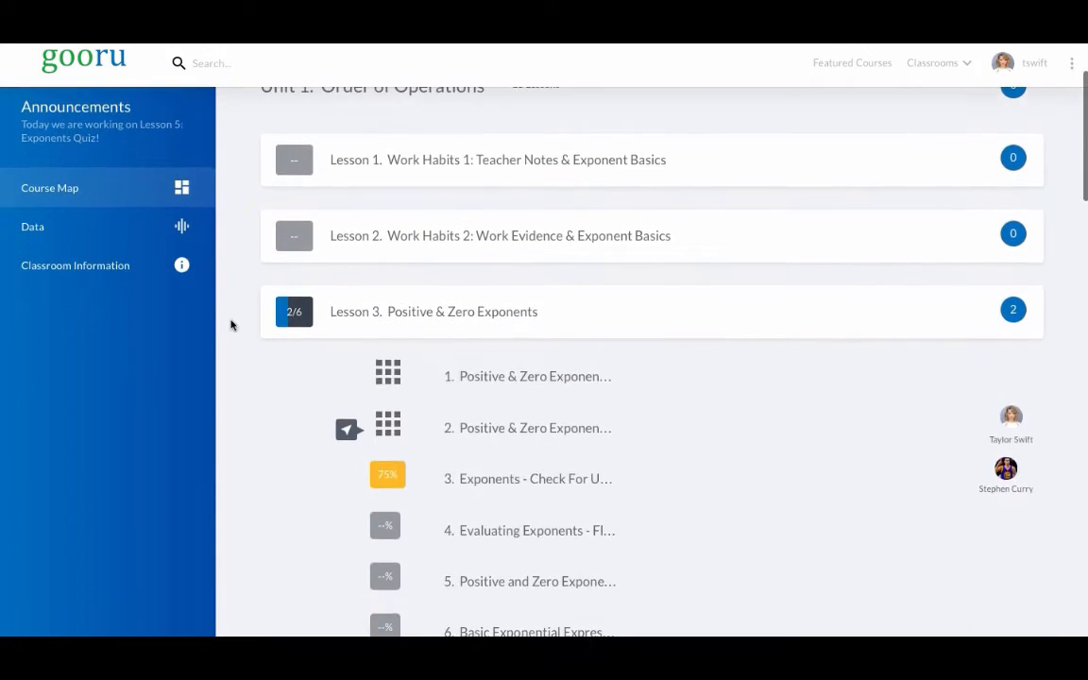
- Locate and start the Exponents - Check For Understanding assessment
scroll("down", 3)
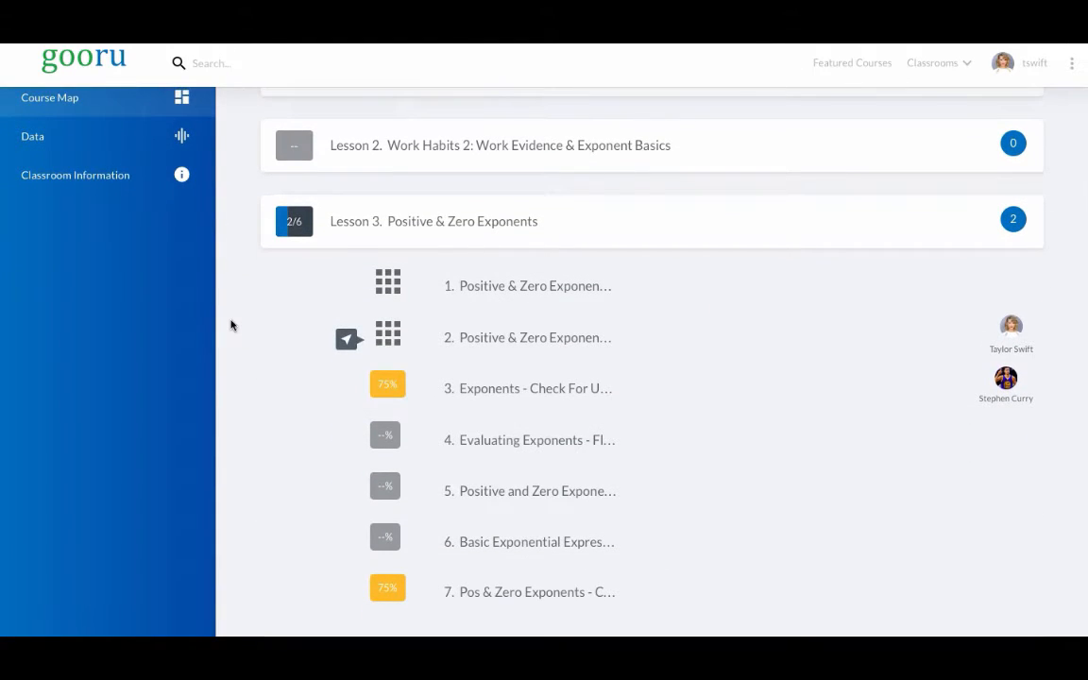
scroll("down", 3)
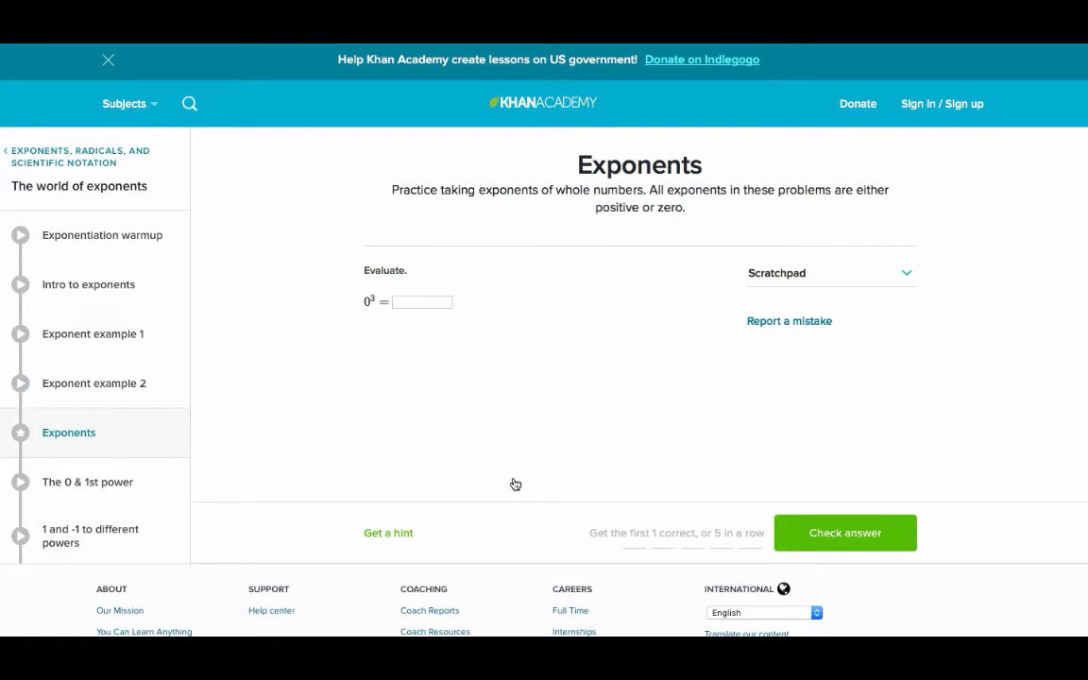
scroll("down", 3)
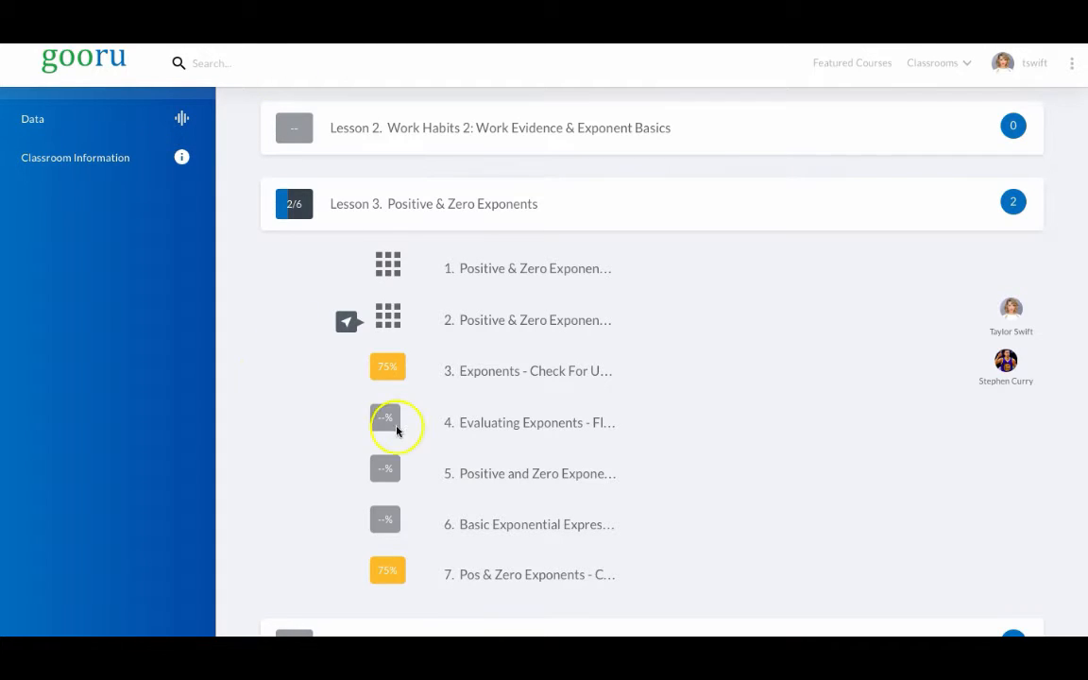
mouse_move(385, 469)
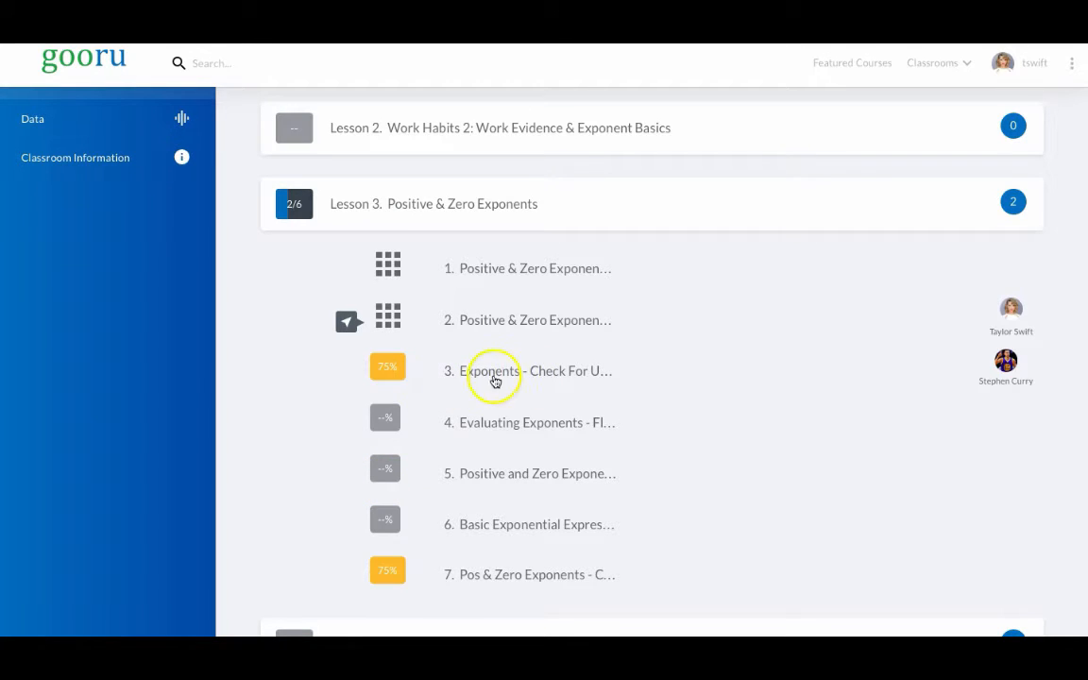
mouse_move(495, 371)
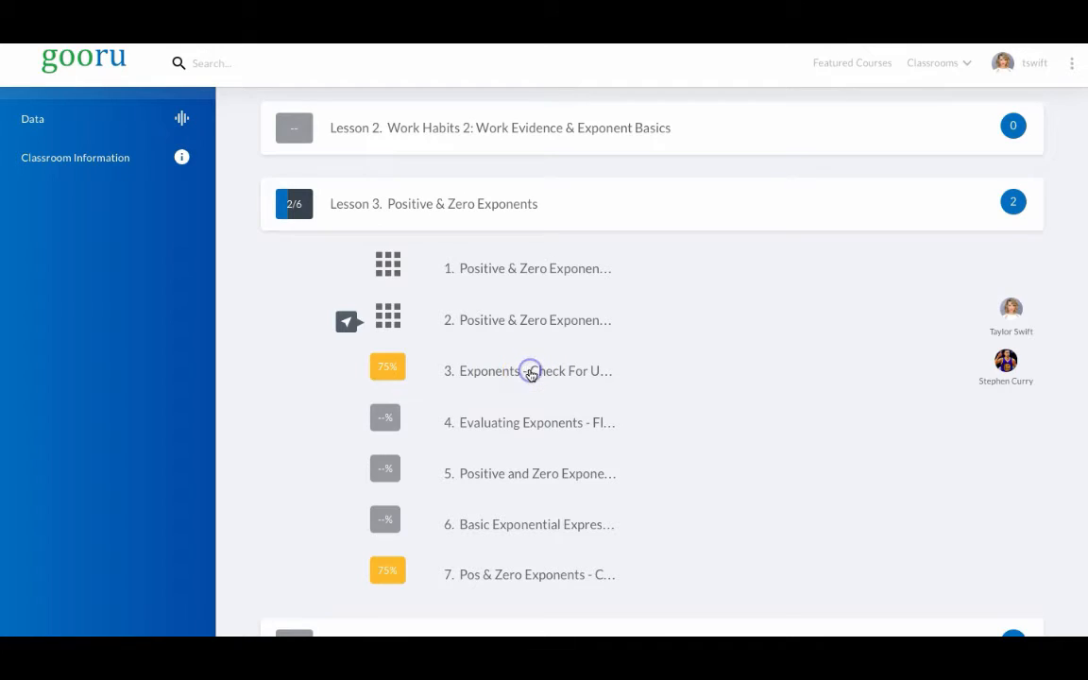
left_click(529, 370)
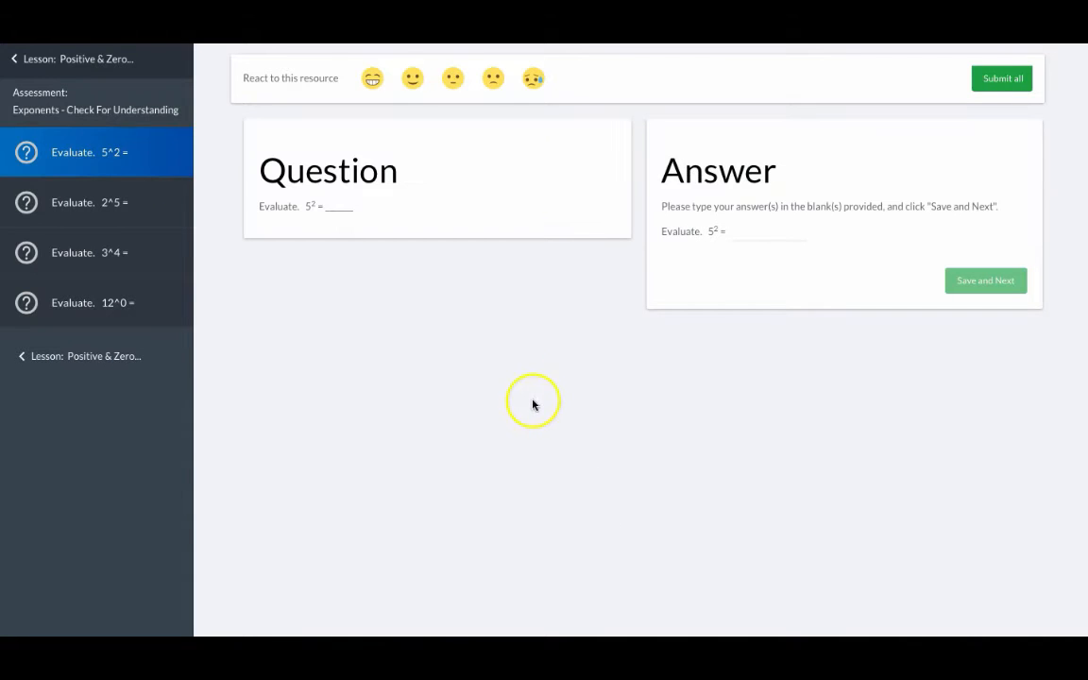
- Answer the four questions (25, 32, 27, 1) and submit, getting a 75% score report
left_click(769, 231)
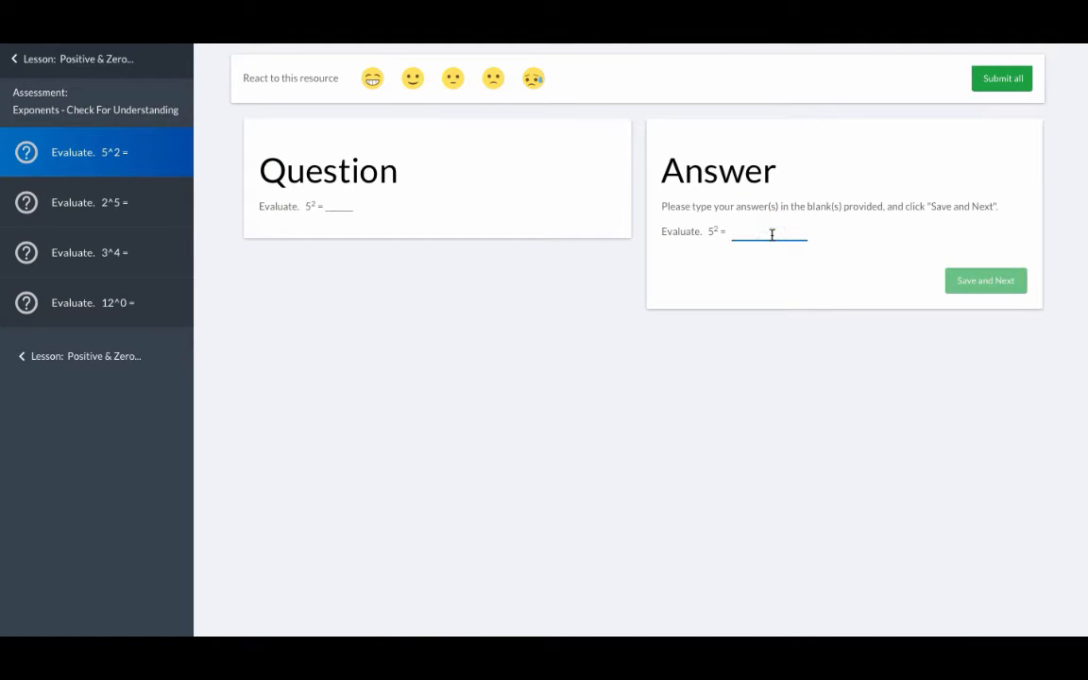
type("25")
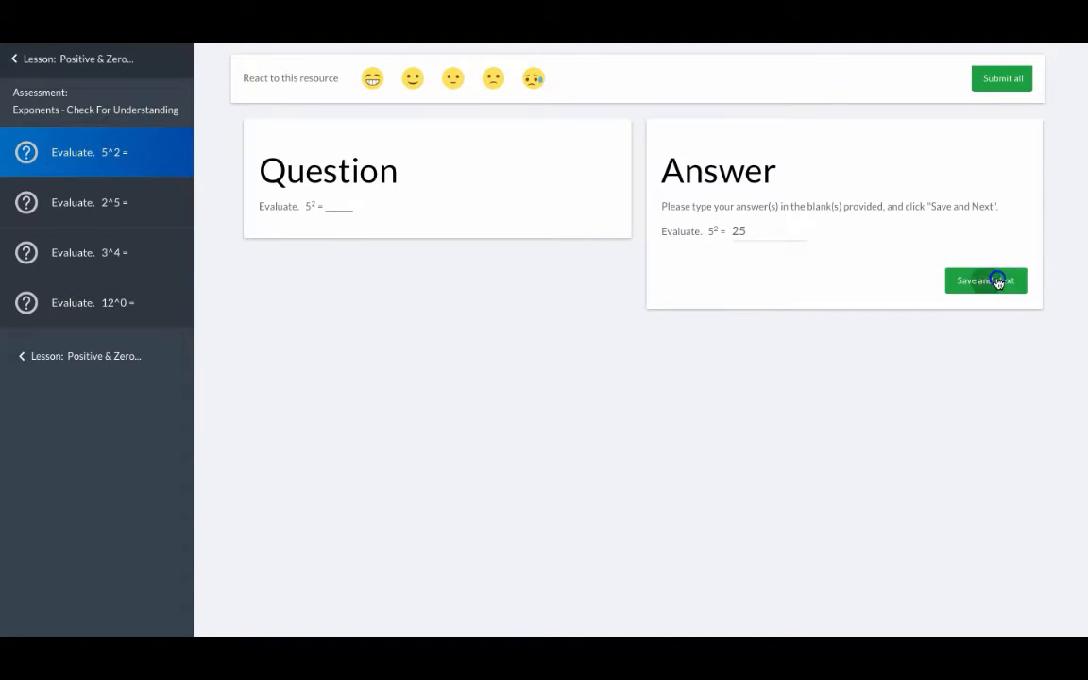
left_click(986, 279)
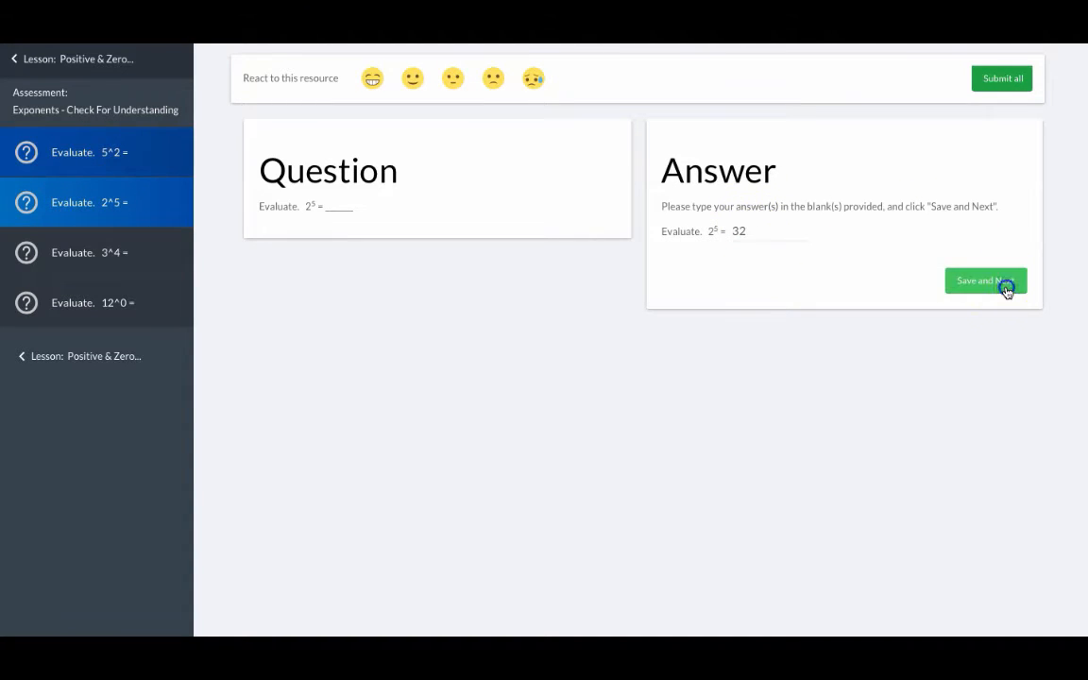
left_click(986, 280)
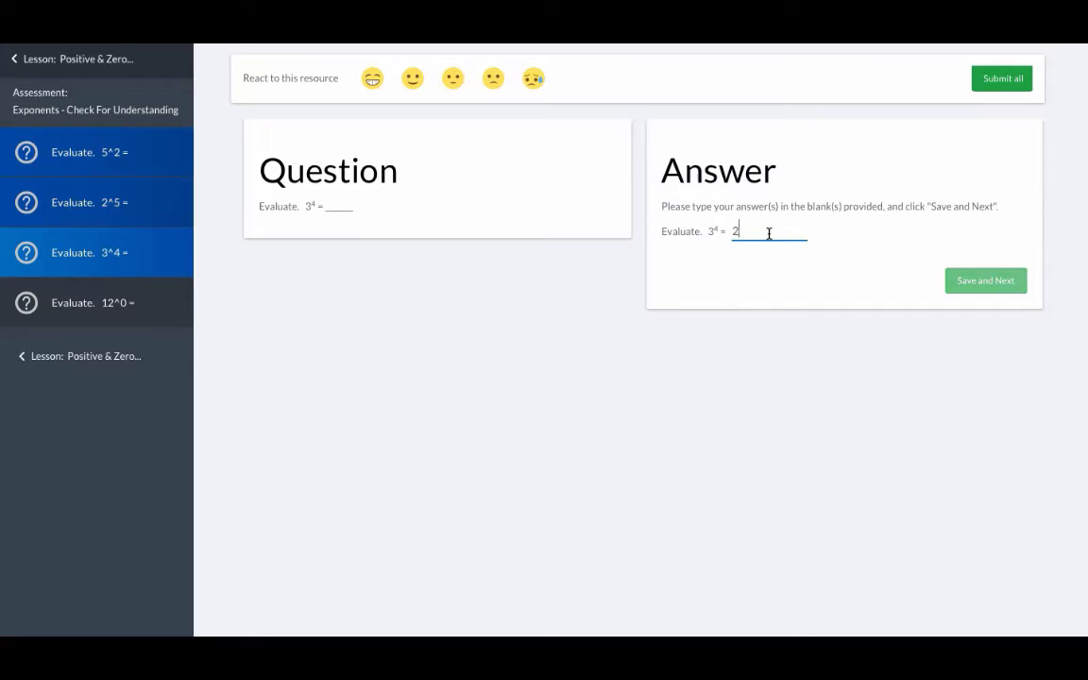
type("7")
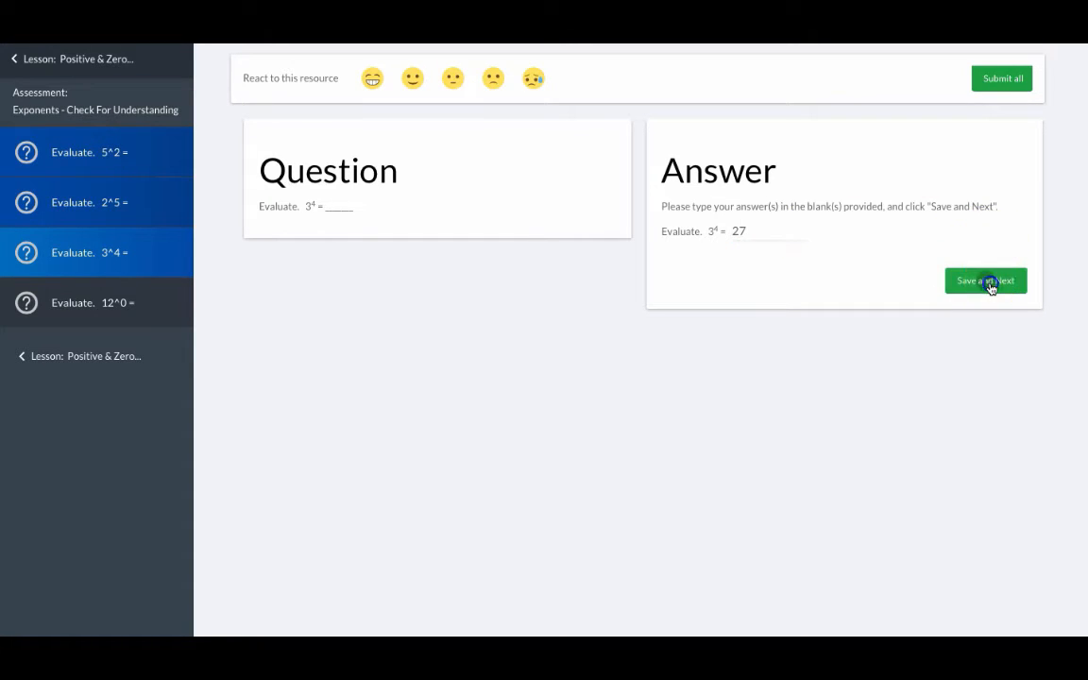
left_click(986, 280)
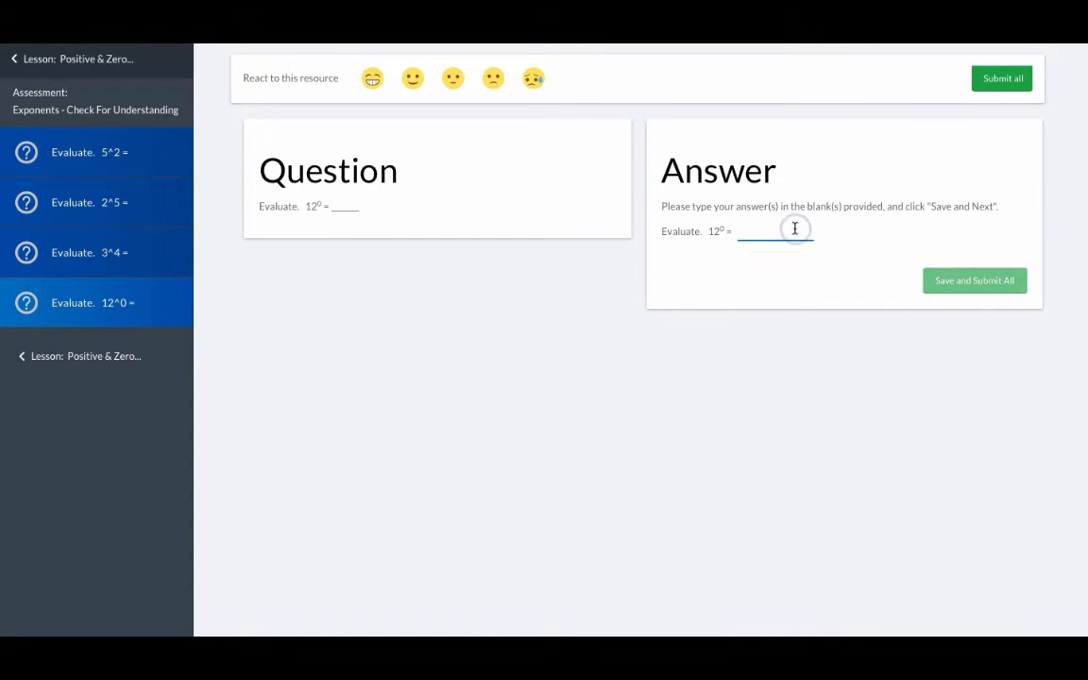
type("1")
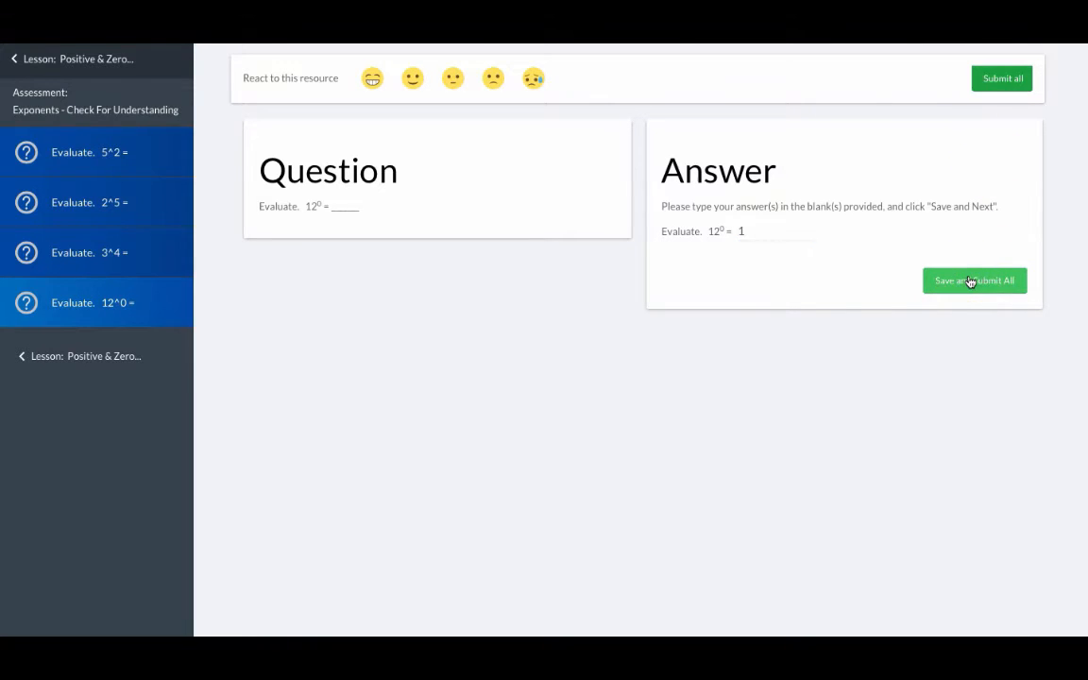
left_click(975, 279)
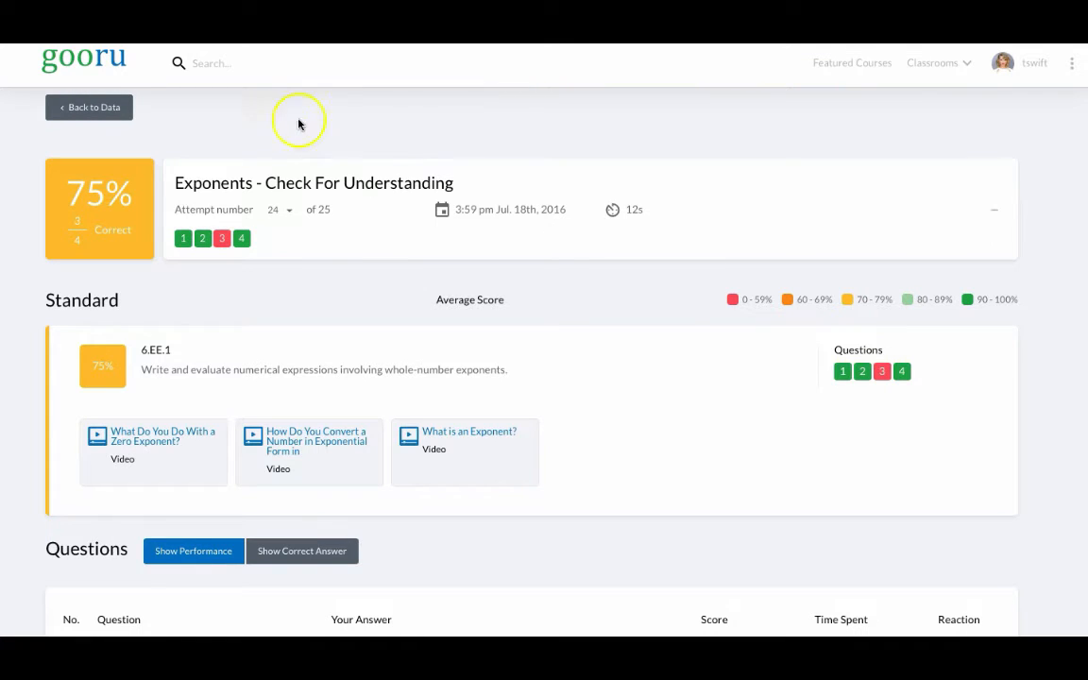
mouse_move(293, 304)
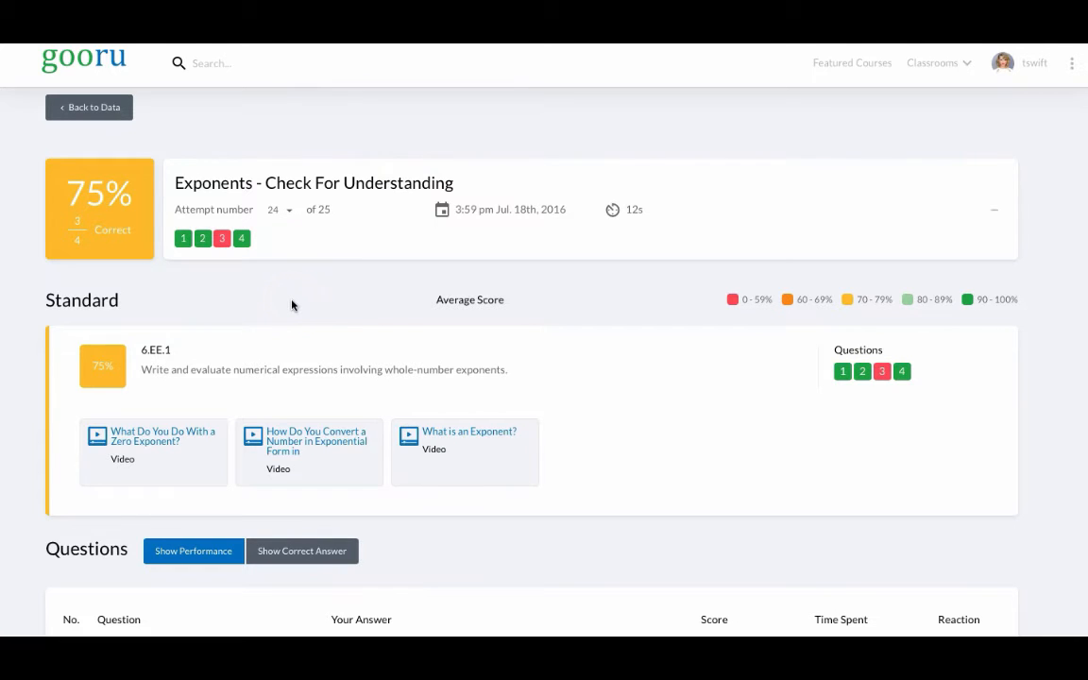
- Scroll the report to the Questions table listing 25, 32, 27, 1 with question 3 wrong
scroll("down", 3)
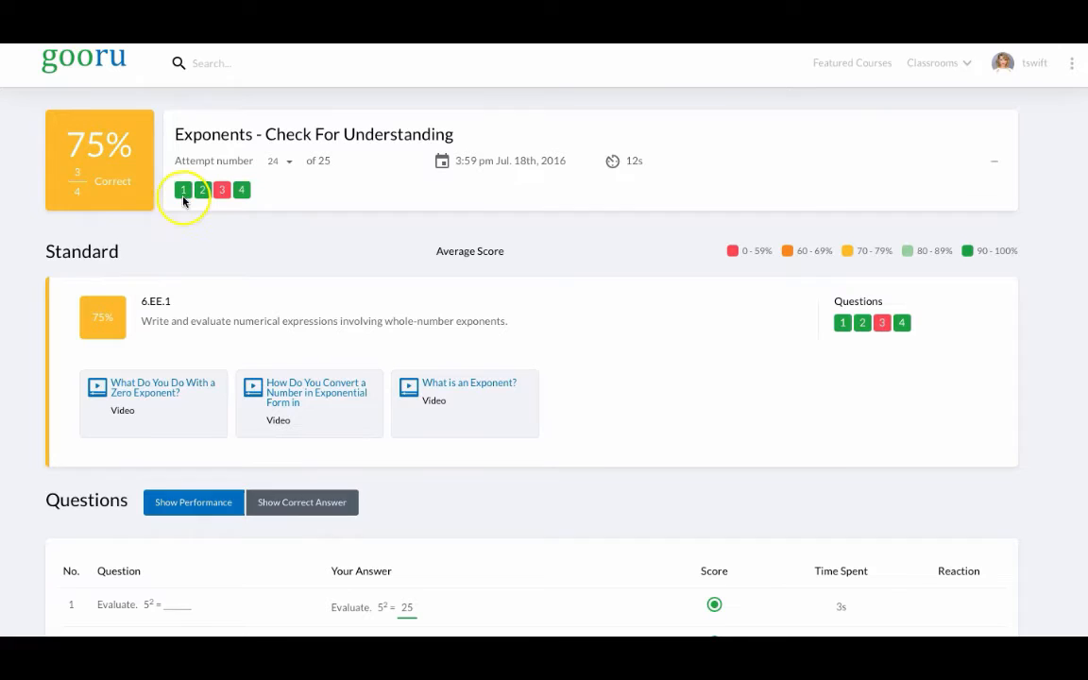
scroll("down", 3)
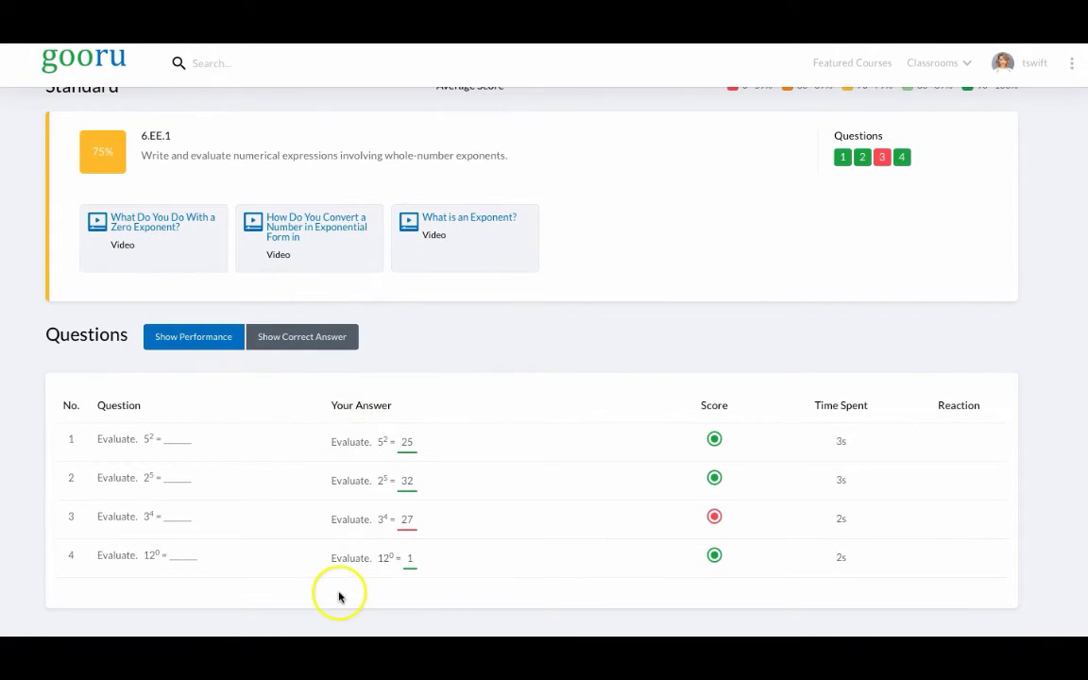
left_click(303, 336)
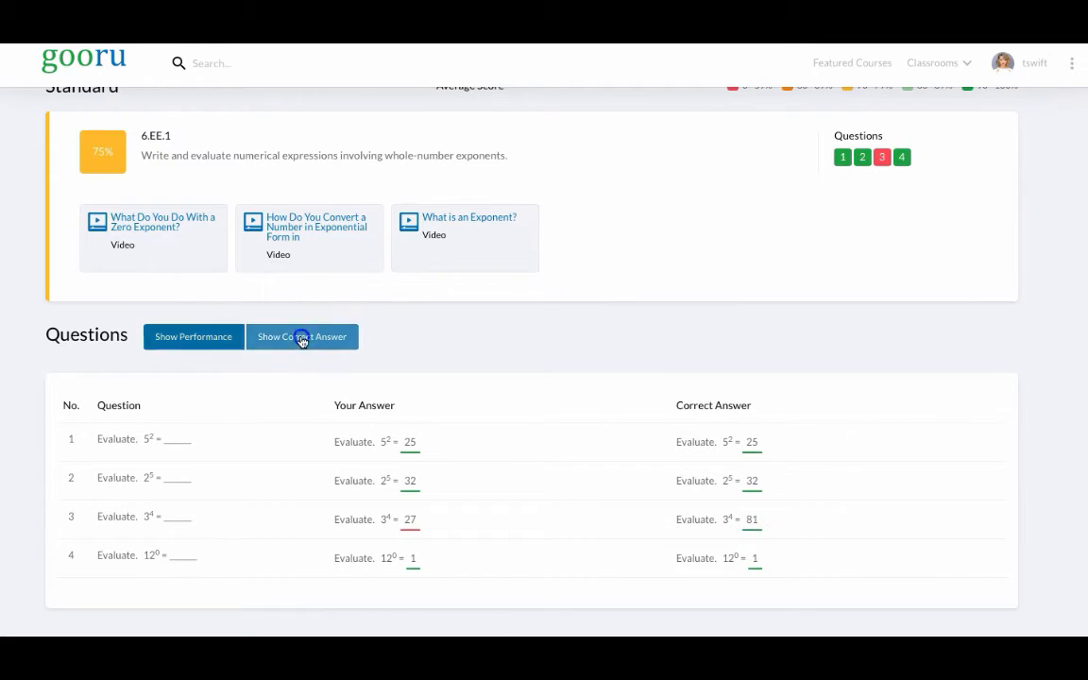
left_click(303, 337)
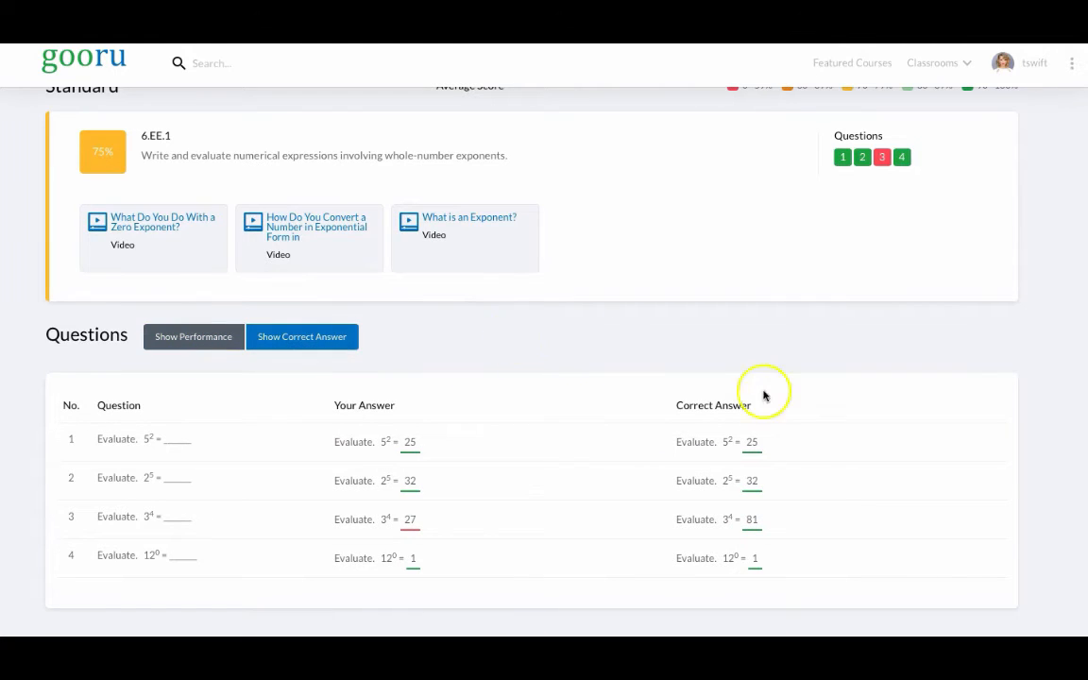
mouse_move(491, 450)
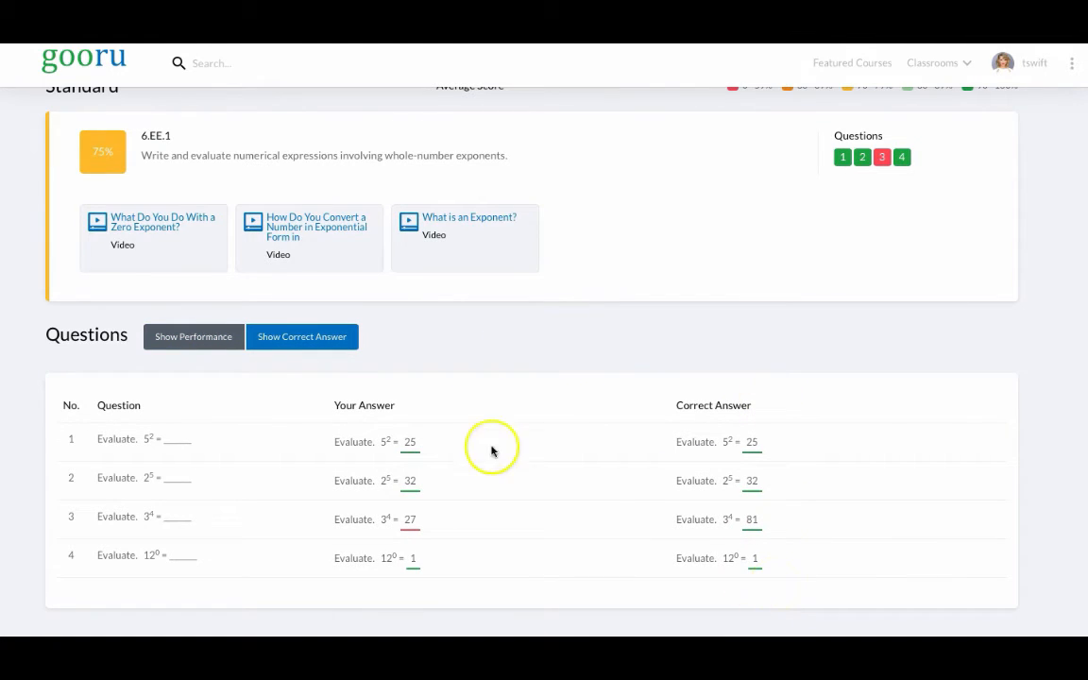
left_click(193, 337)
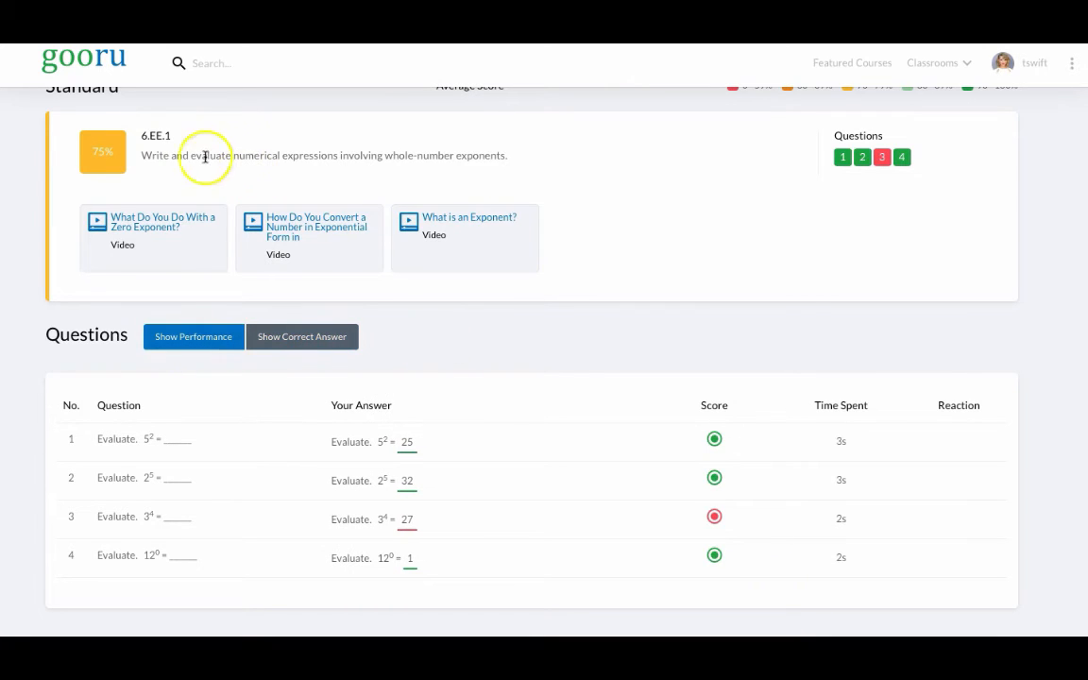
scroll("down", 3)
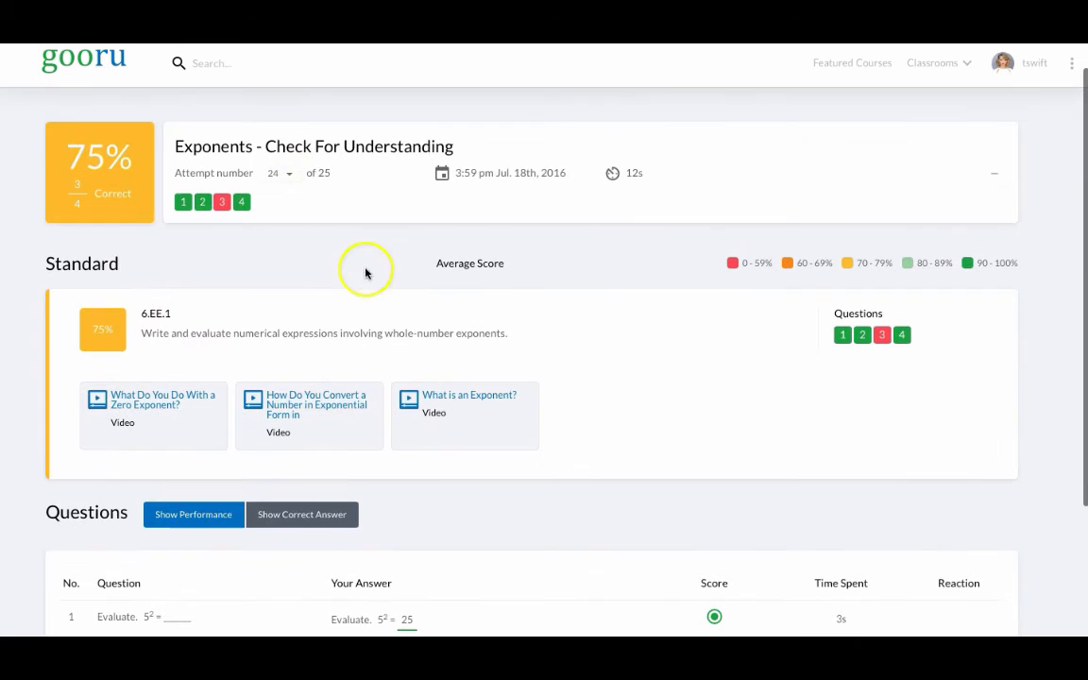
mouse_move(357, 281)
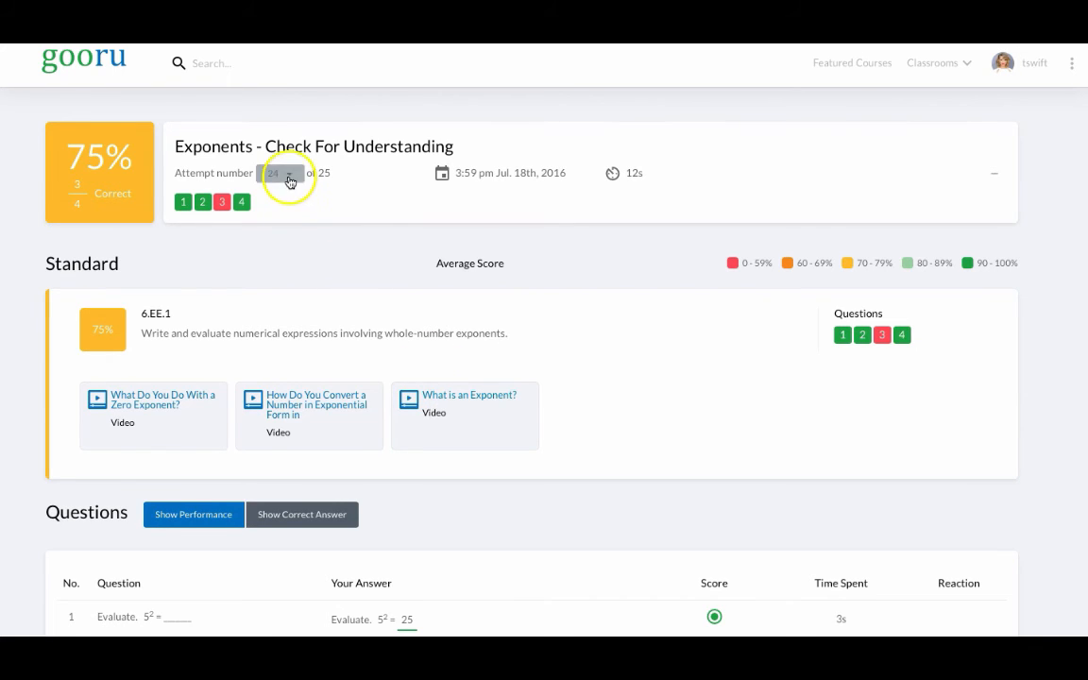
- Switch the report to attempt 1 of 25: 50%, 2 of 4 correct, Jul 6th 2016
left_click(287, 174)
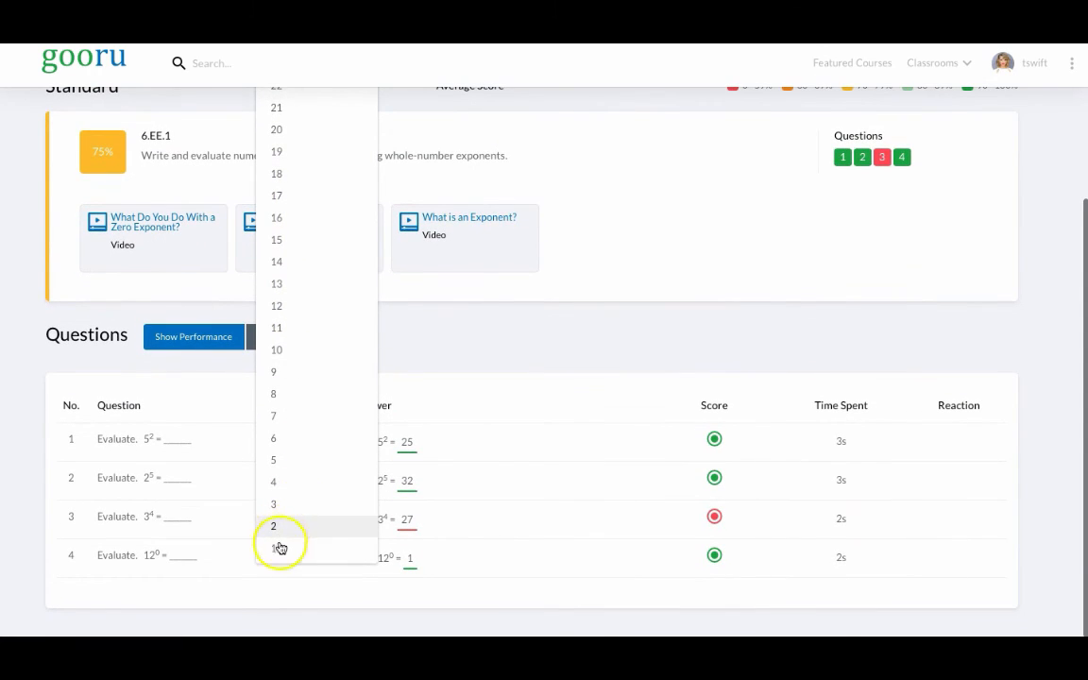
left_click(272, 547)
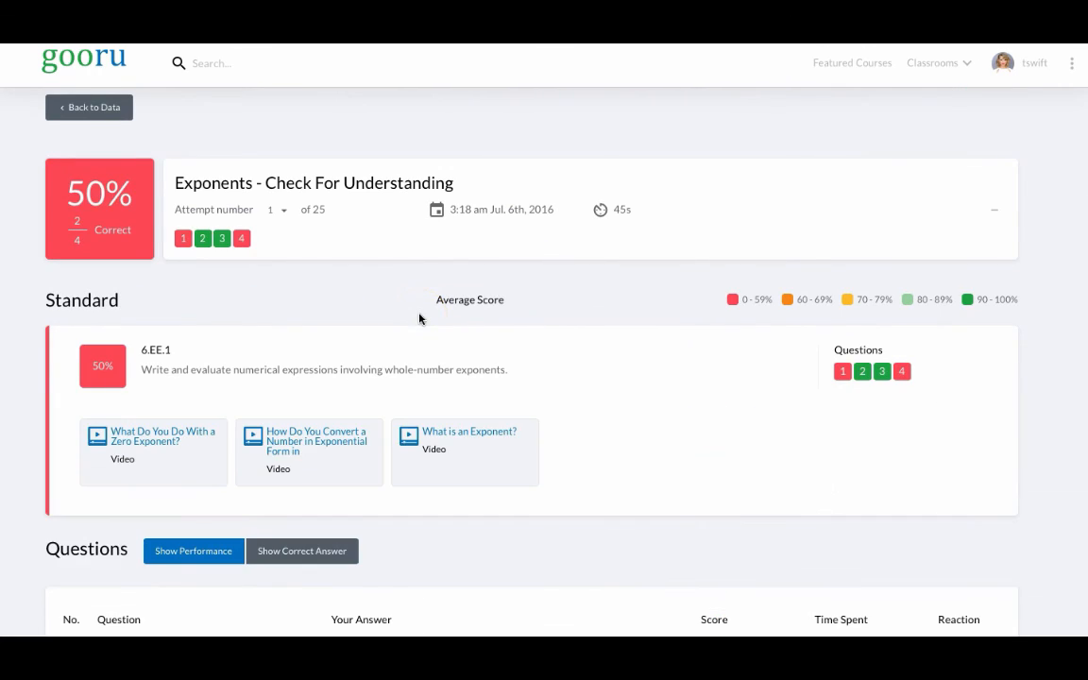